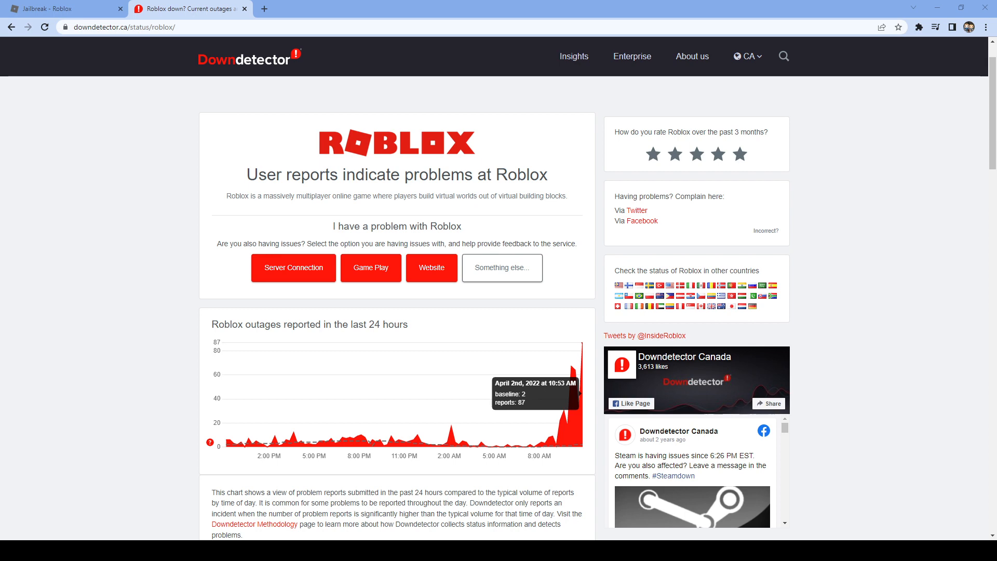
Step: View Jailbreak's Store, see 'Failed to load Game Passes', and dismiss the error with No
{"action": "left_click", "coordinate": [63, 8]}
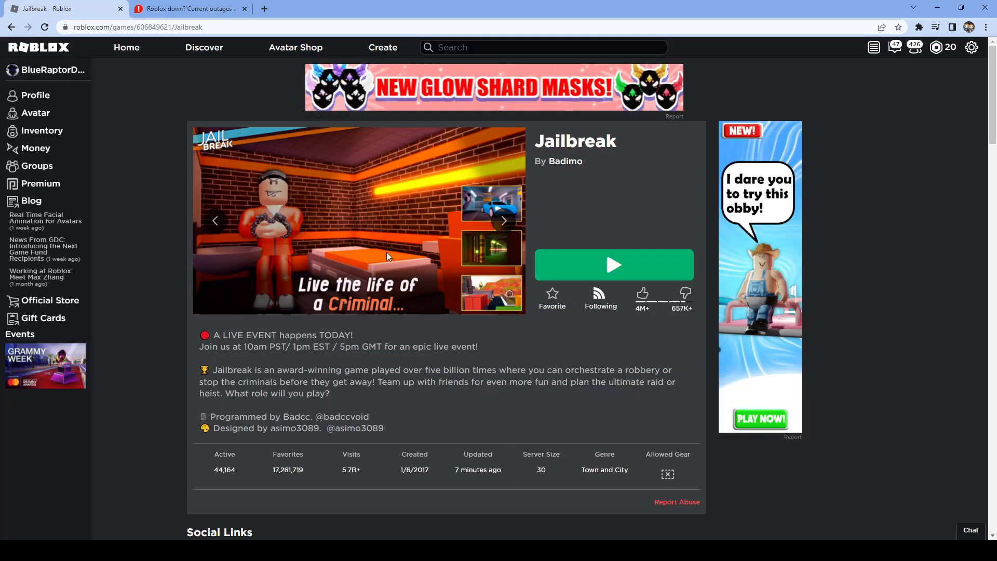
{"action": "scroll", "scroll_direction": "down", "scroll_amount": 3}
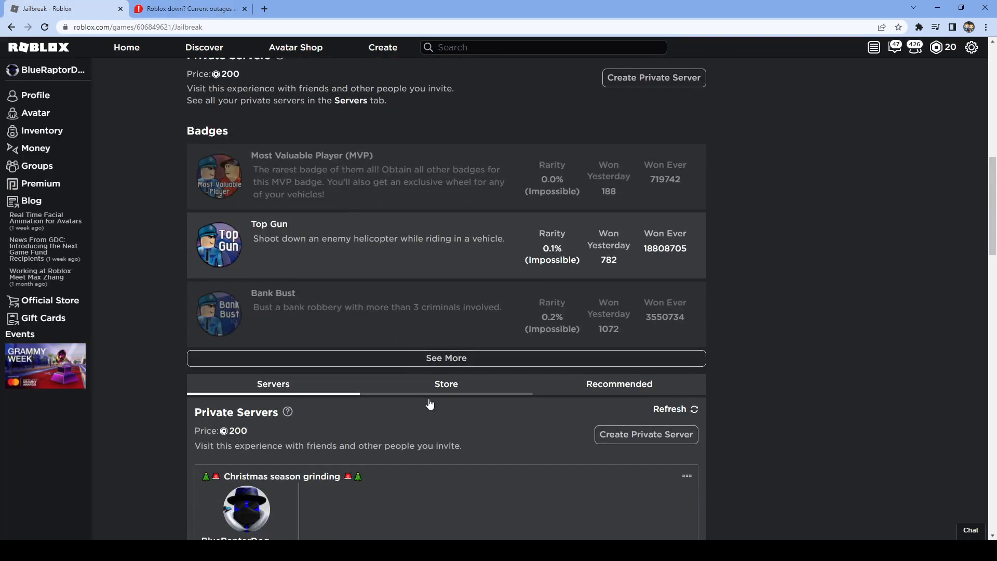
{"action": "left_click", "coordinate": [446, 383]}
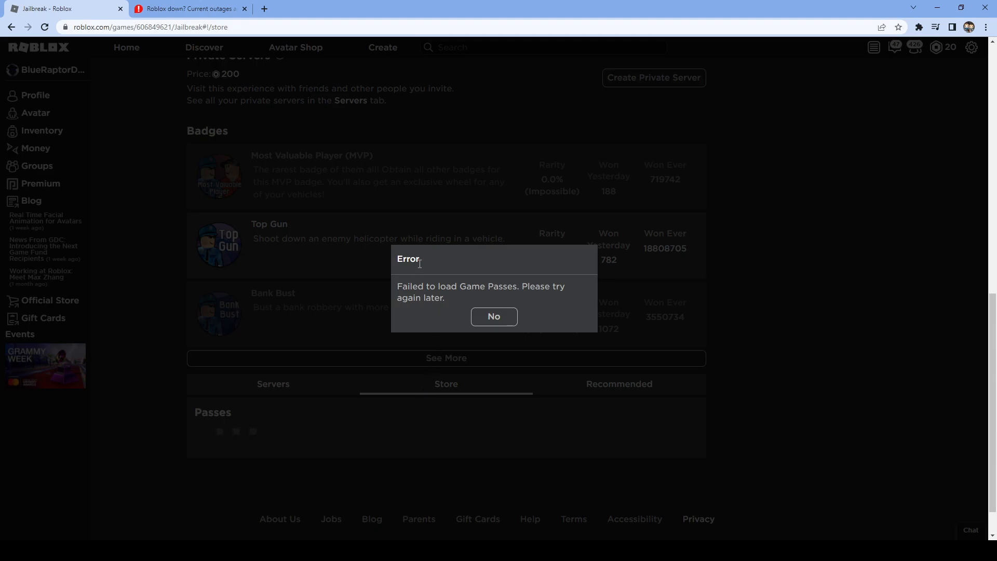
{"action": "mouse_move", "coordinate": [494, 316]}
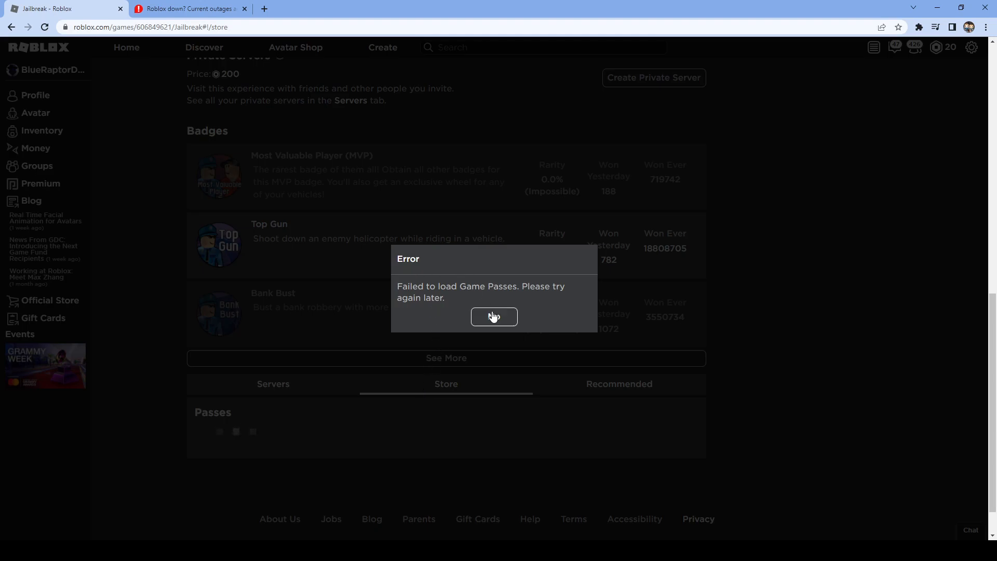
{"action": "left_click", "coordinate": [495, 317]}
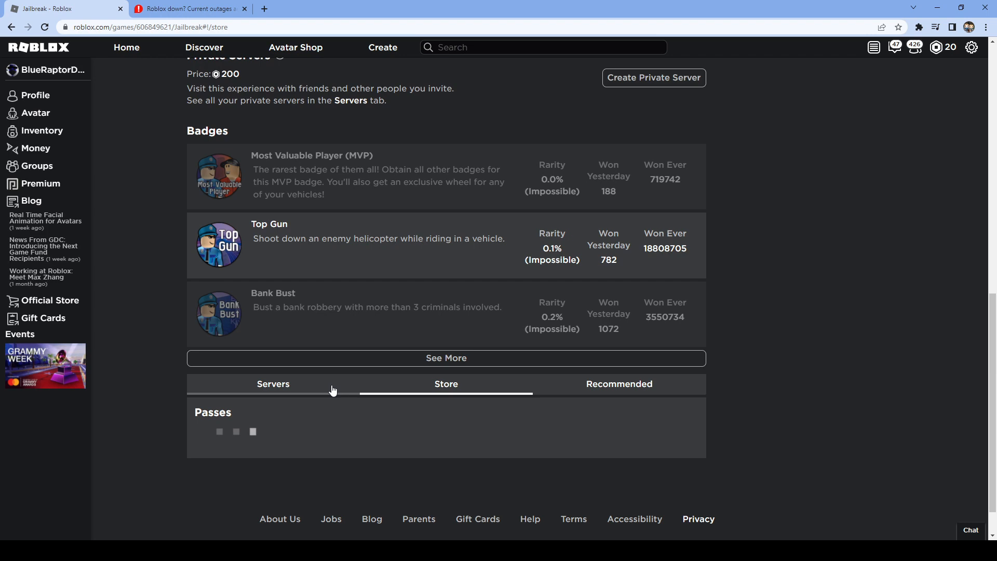
{"action": "scroll", "scroll_direction": "up", "scroll_amount": 3}
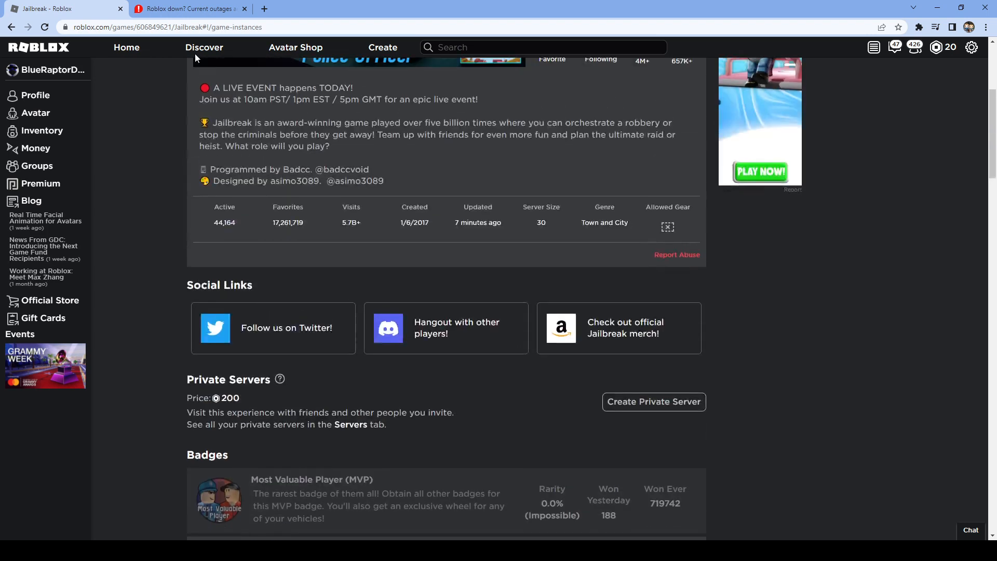
Step: Review Downdetector's Roblox outage chart, most reported problems, and user comments
{"action": "left_click", "coordinate": [188, 8]}
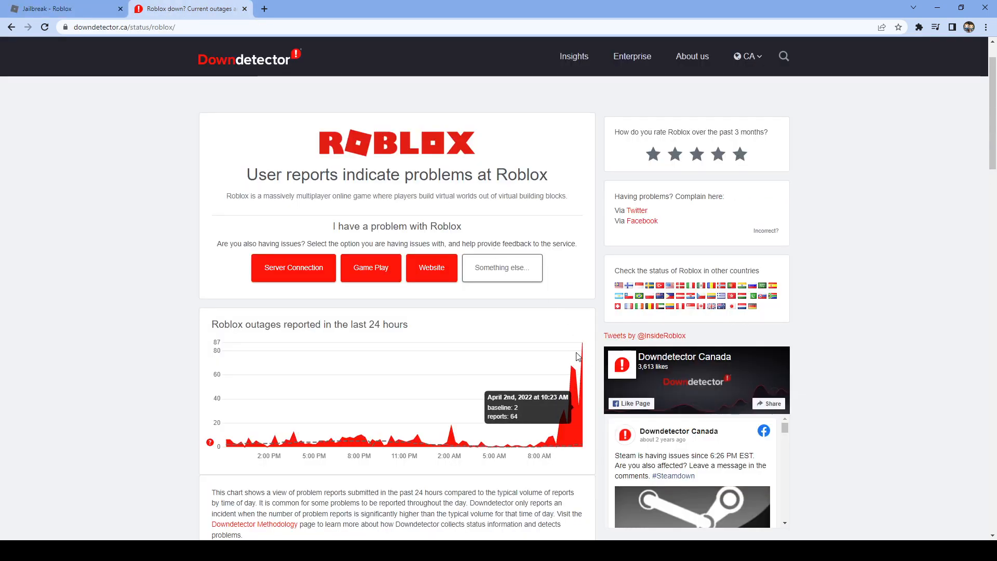
{"action": "scroll", "scroll_direction": "down", "scroll_amount": 3}
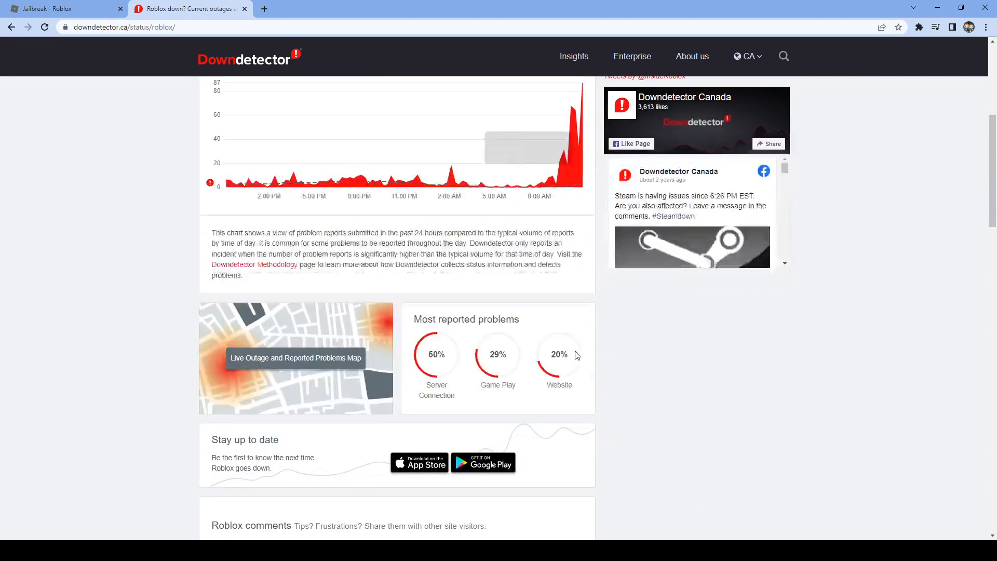
{"action": "scroll", "scroll_direction": "down", "scroll_amount": 3}
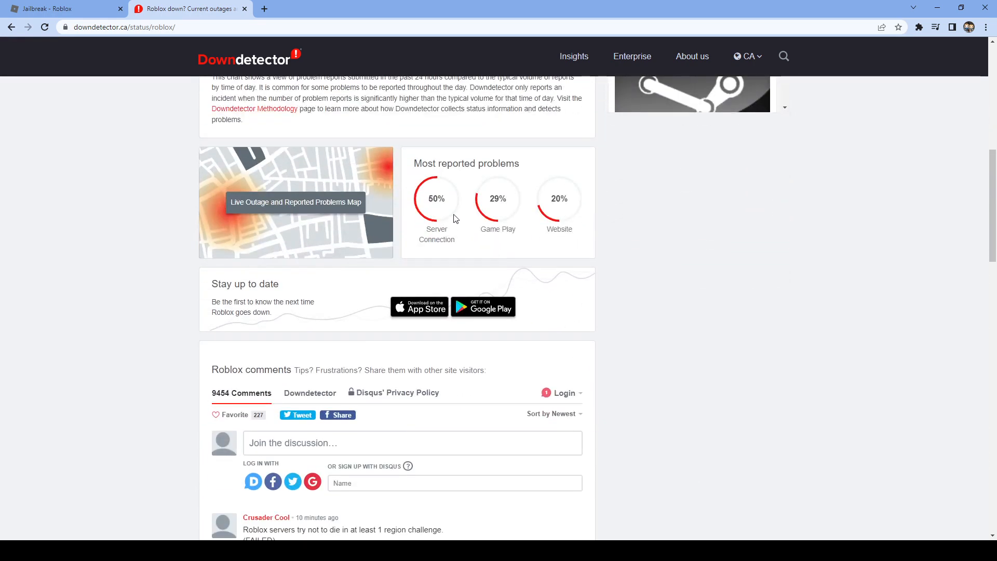
{"action": "mouse_move", "coordinate": [439, 249]}
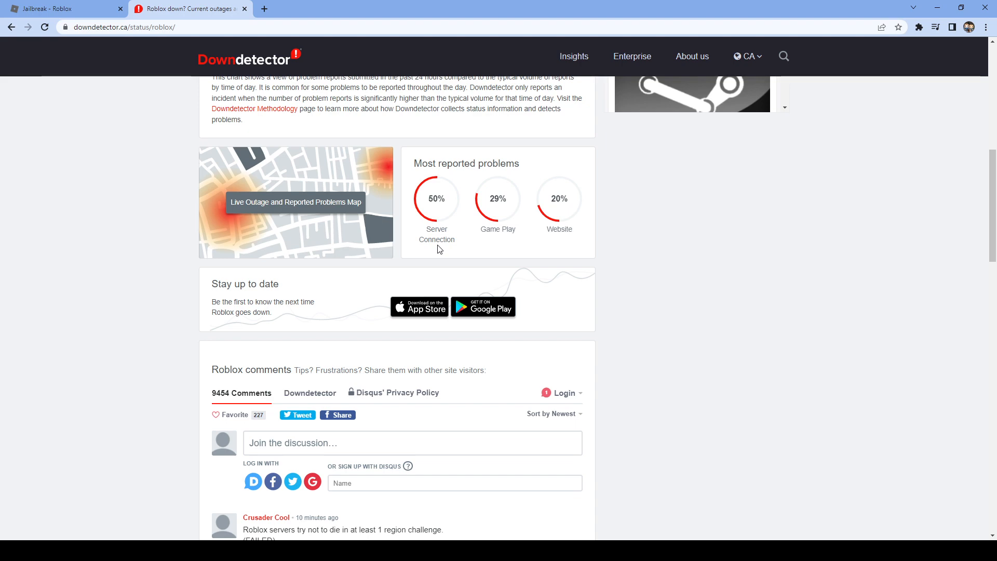
{"action": "scroll", "scroll_direction": "down", "scroll_amount": 3}
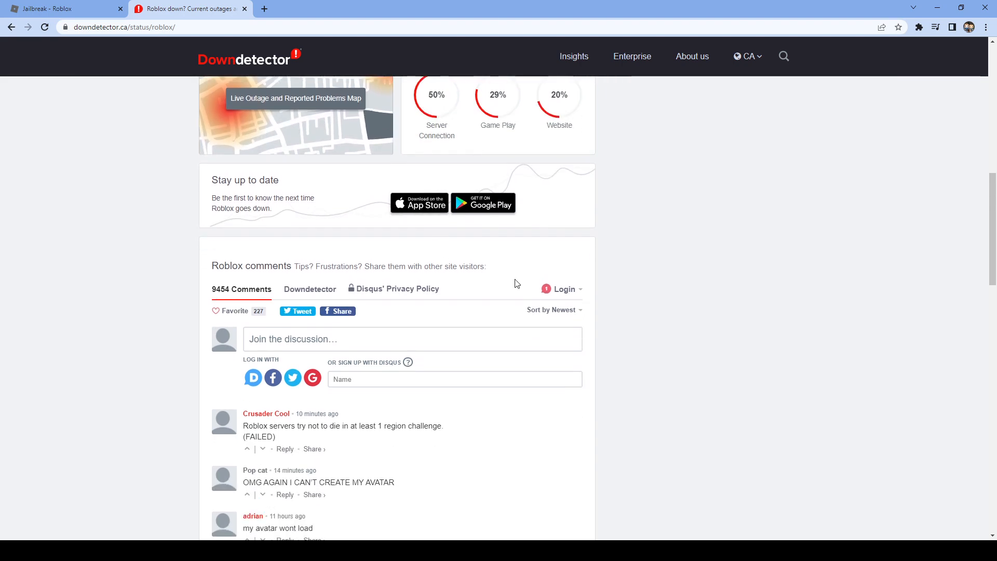
Step: View the Avatar Editor's Characters > Creations list, which fails to load, then return to Downdetector
{"action": "left_click", "coordinate": [60, 8]}
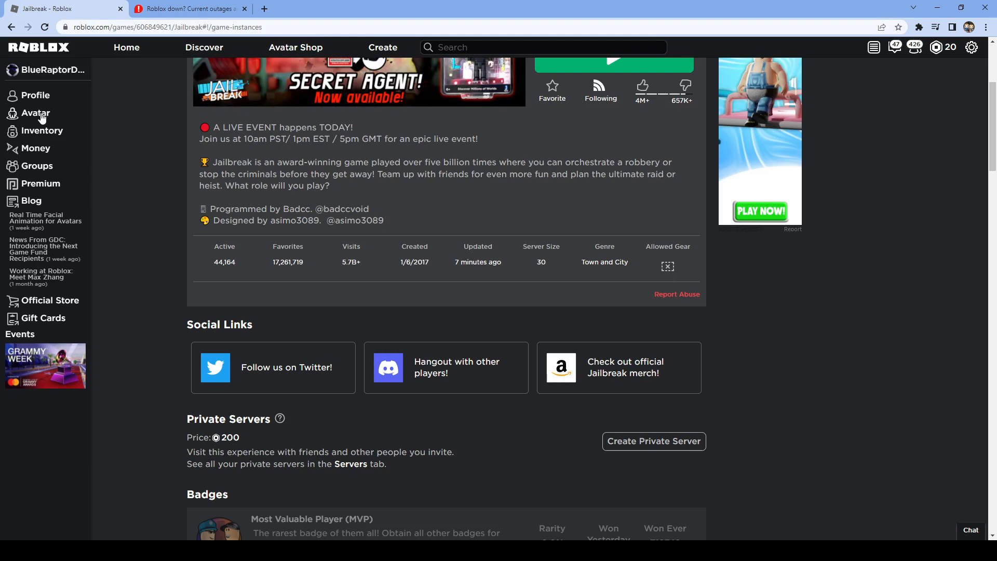
{"action": "left_click", "coordinate": [35, 112]}
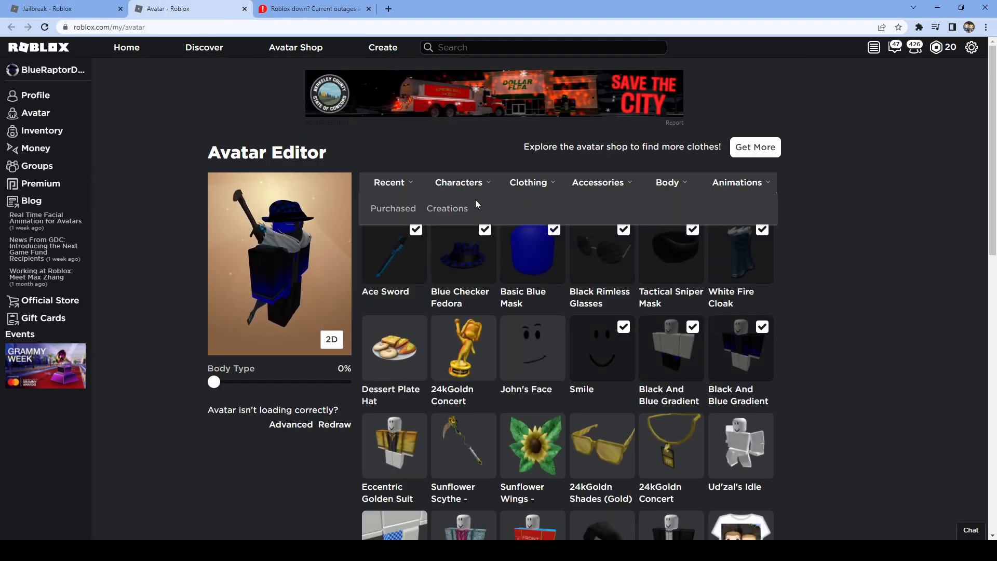
{"action": "scroll", "scroll_direction": "down", "scroll_amount": 3}
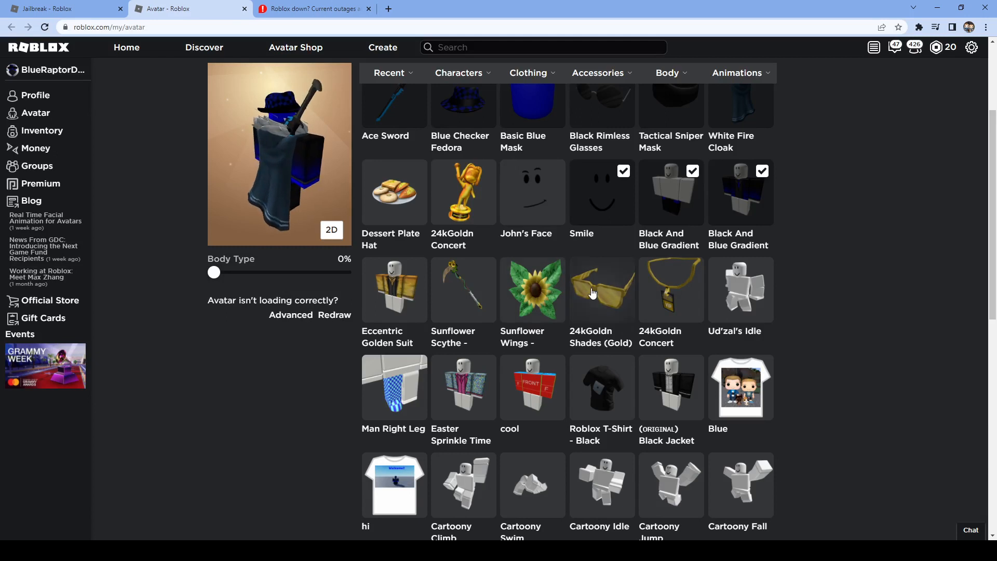
{"action": "left_click", "coordinate": [600, 290]}
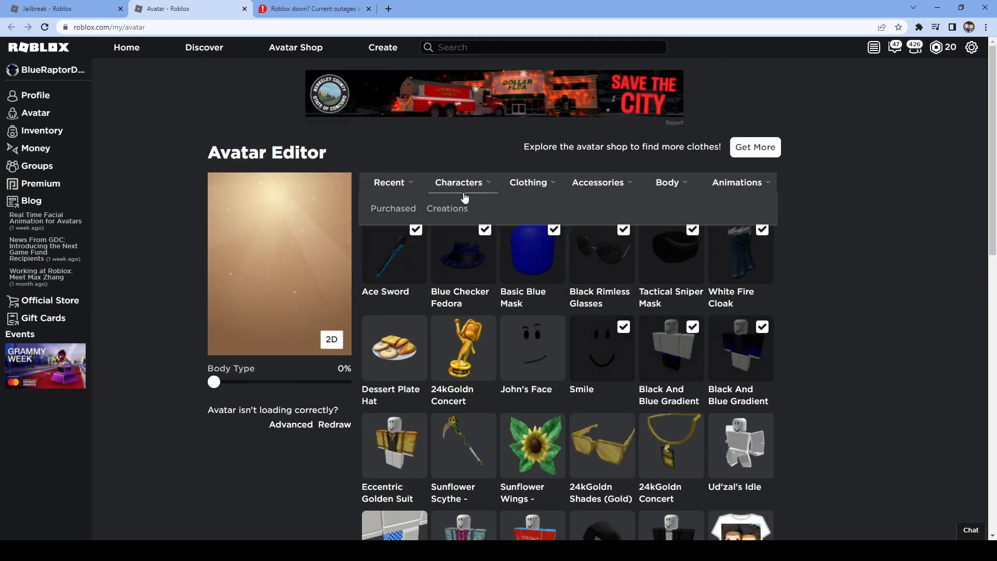
{"action": "left_click", "coordinate": [447, 207]}
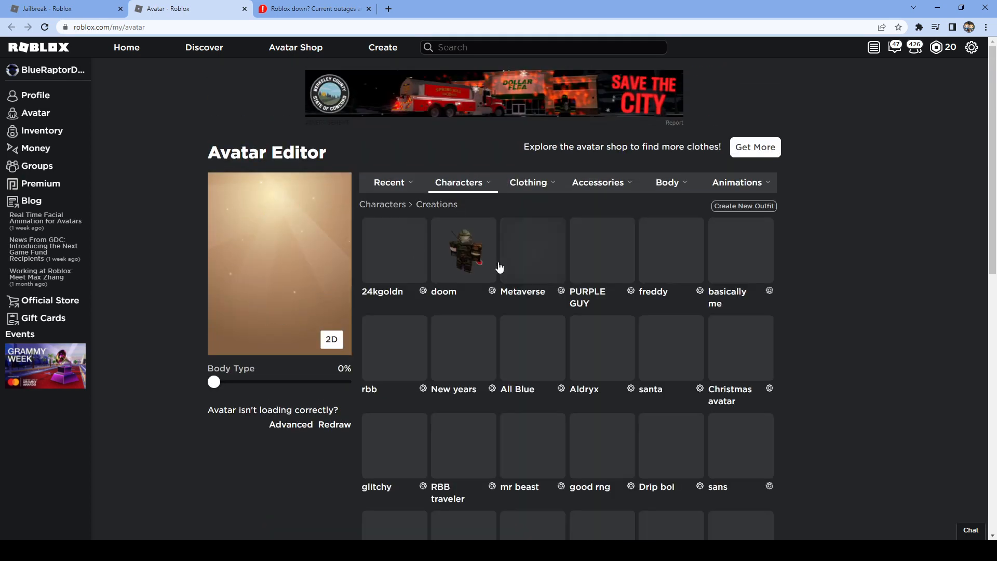
{"action": "left_click", "coordinate": [312, 8]}
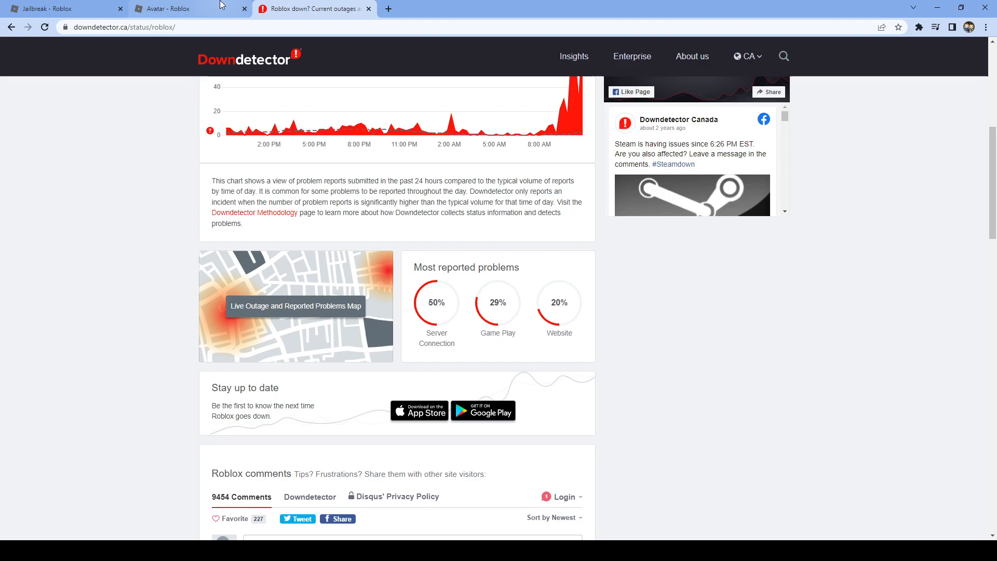
Step: Scroll the Jailbreak page and go to the Roblox home page
{"action": "left_click", "coordinate": [63, 8]}
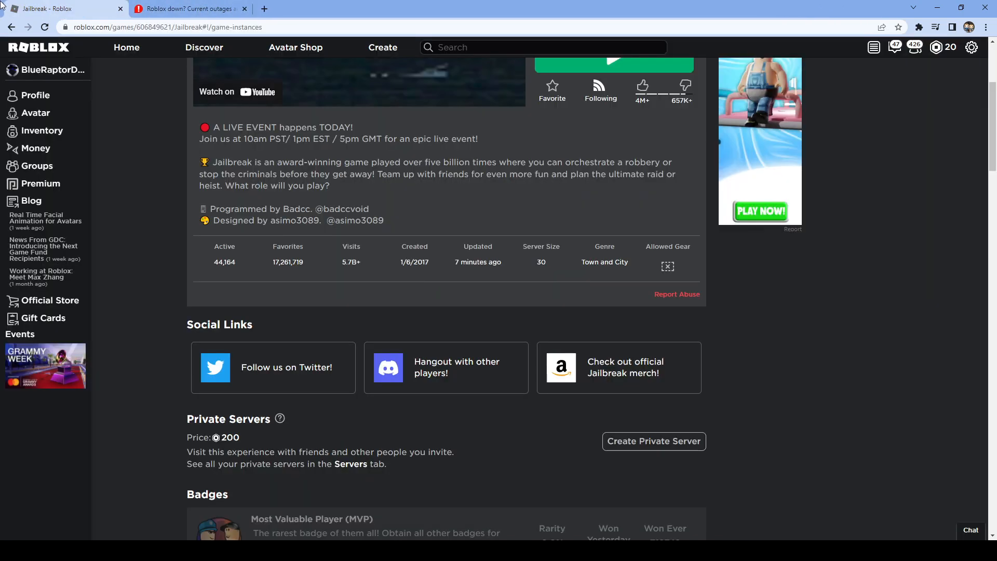
{"action": "scroll", "scroll_direction": "down", "scroll_amount": 3}
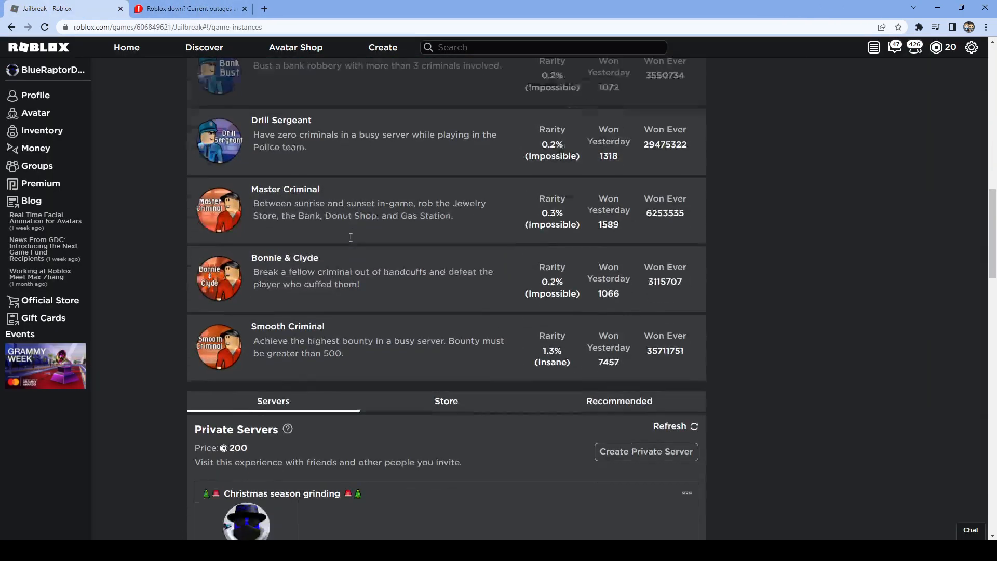
{"action": "scroll", "scroll_direction": "down", "scroll_amount": 3}
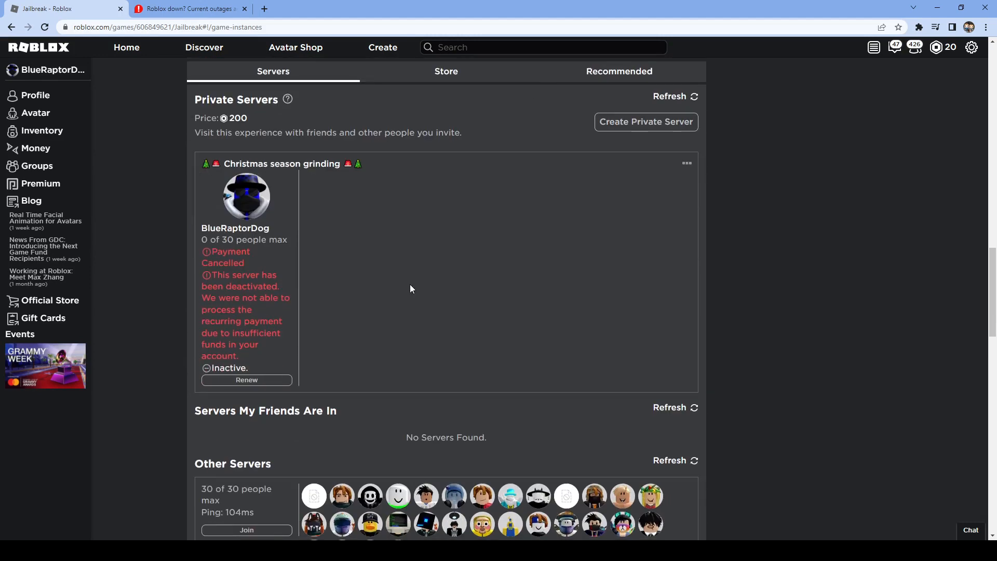
{"action": "left_click", "coordinate": [445, 71]}
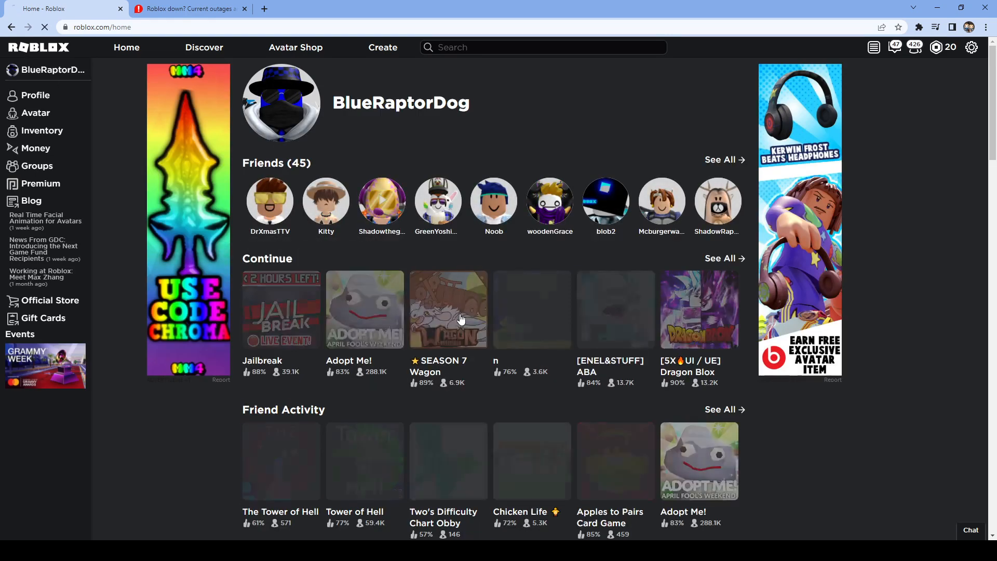
Step: View SEASON 7 Wagon Adventures' Store, confirm game passes fail to load, and dismiss the error
{"action": "left_click", "coordinate": [448, 309]}
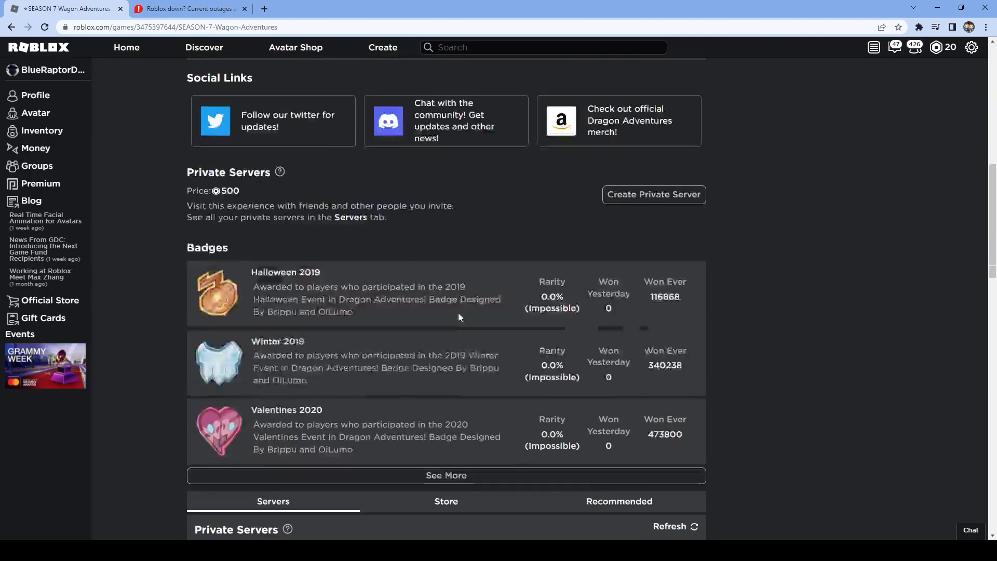
{"action": "left_click", "coordinate": [446, 501]}
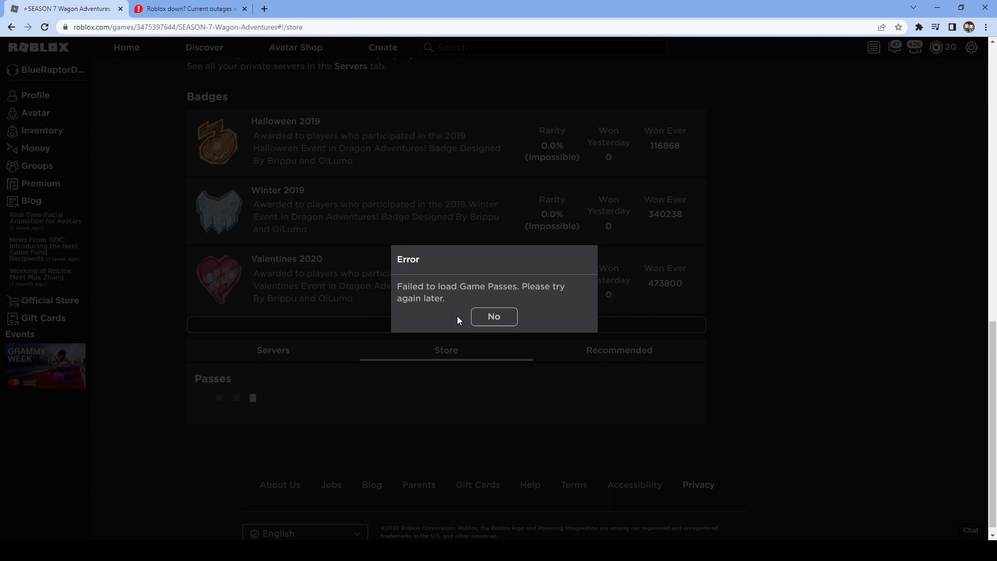
{"action": "left_click", "coordinate": [185, 8]}
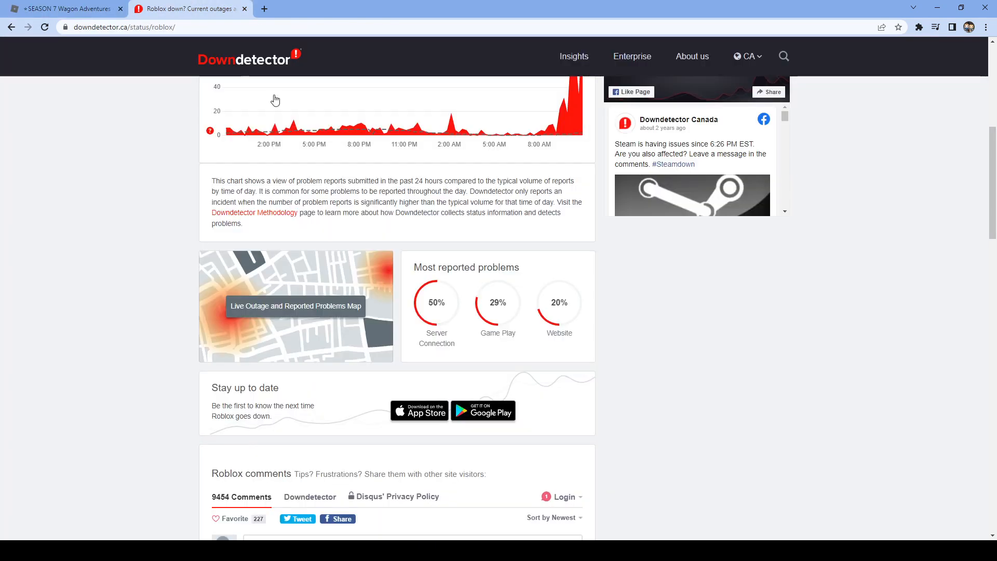
{"action": "mouse_move", "coordinate": [307, 302]}
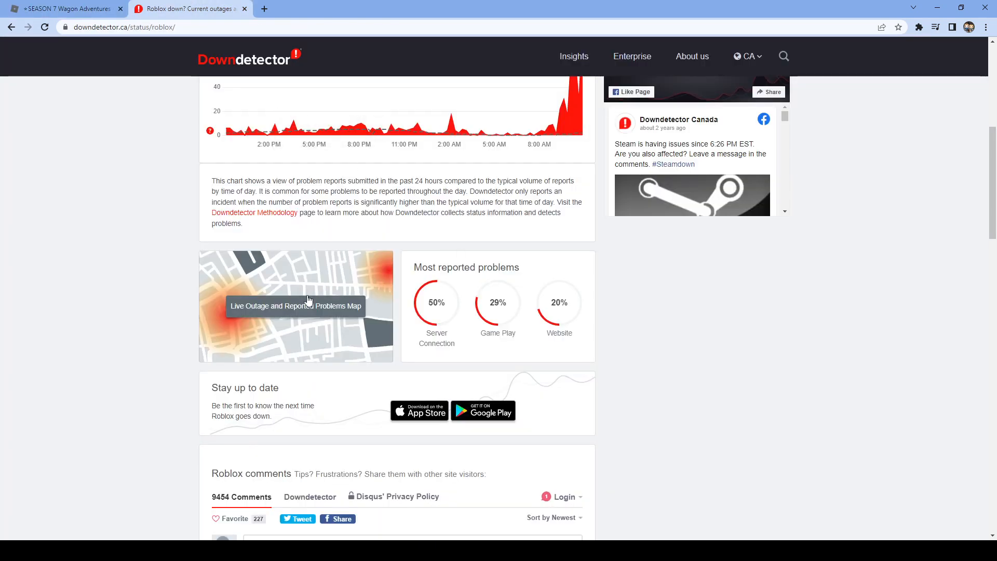
{"action": "scroll", "scroll_direction": "down", "scroll_amount": 3}
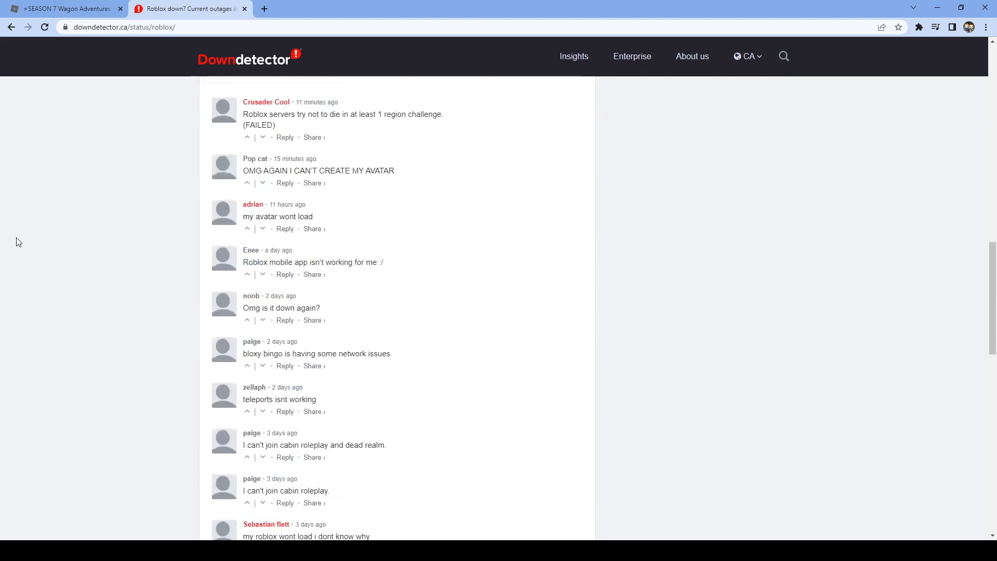
{"action": "scroll", "scroll_direction": "up", "scroll_amount": 3}
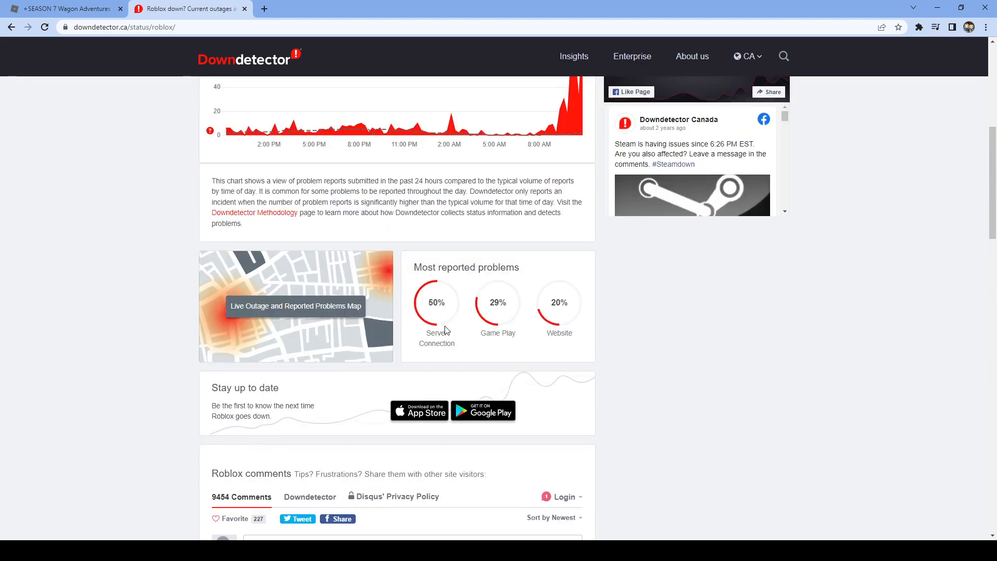
{"action": "mouse_move", "coordinate": [480, 338]}
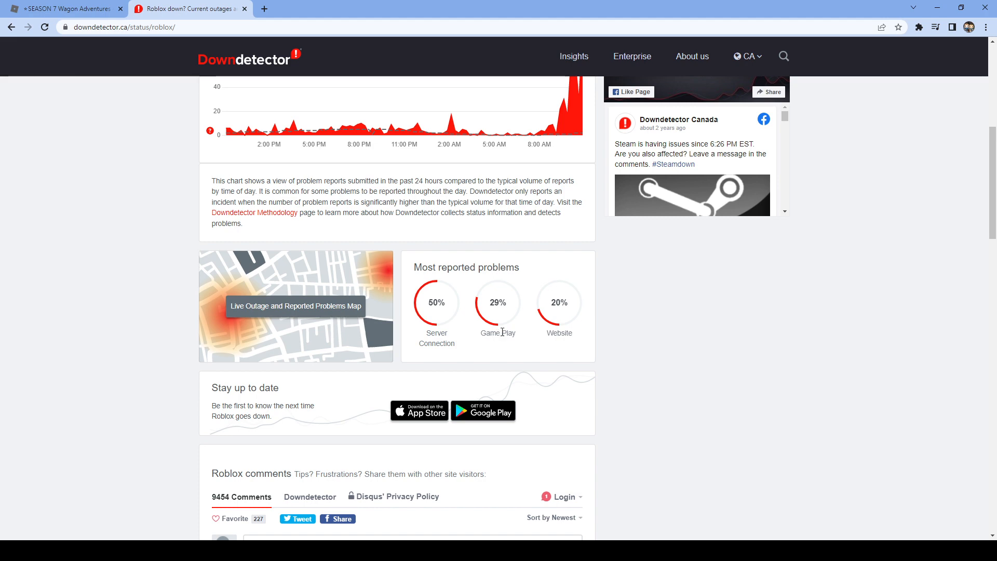
{"action": "scroll", "scroll_direction": "up", "scroll_amount": 3}
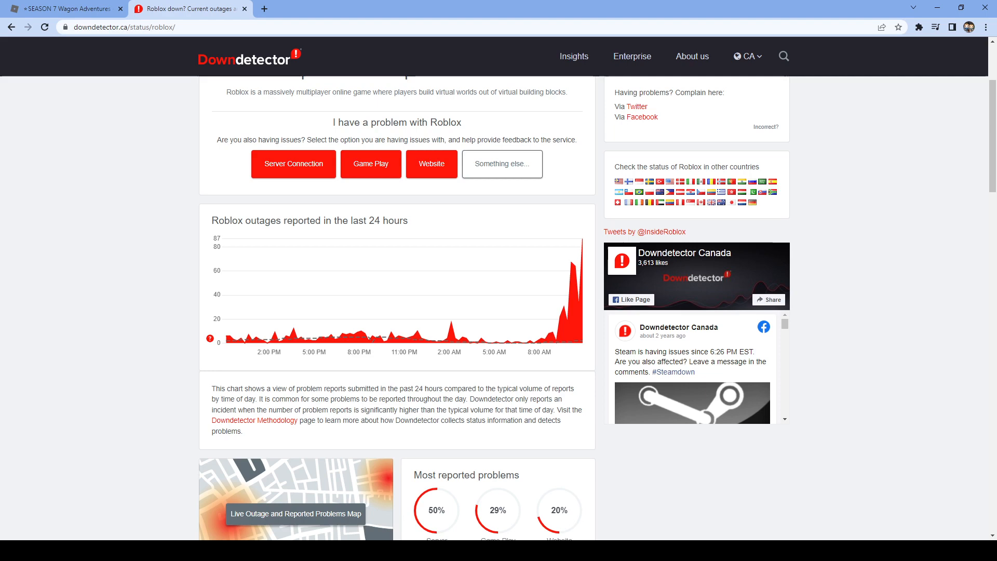
{"action": "mouse_move", "coordinate": [698, 212]}
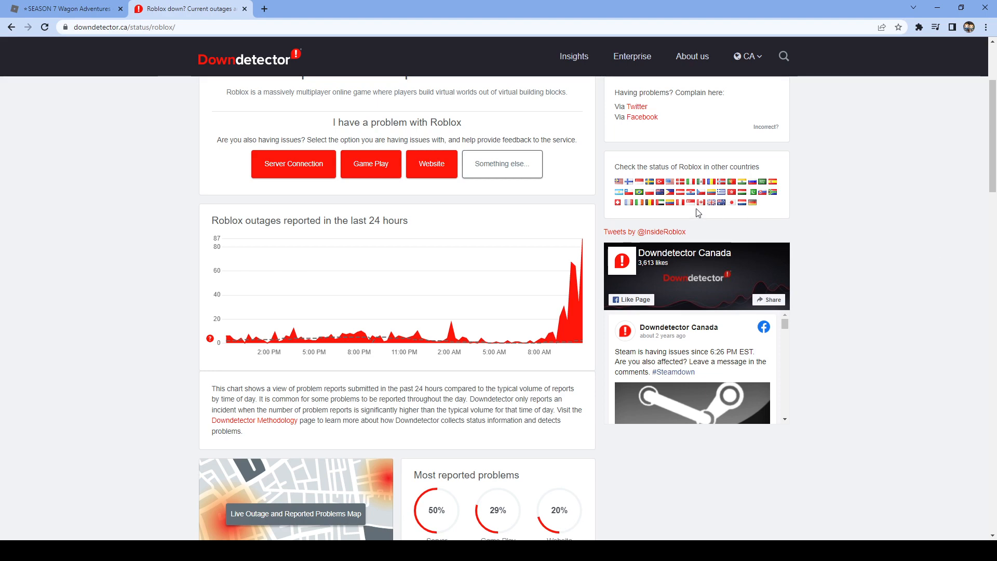
{"action": "scroll", "scroll_direction": "up", "scroll_amount": 3}
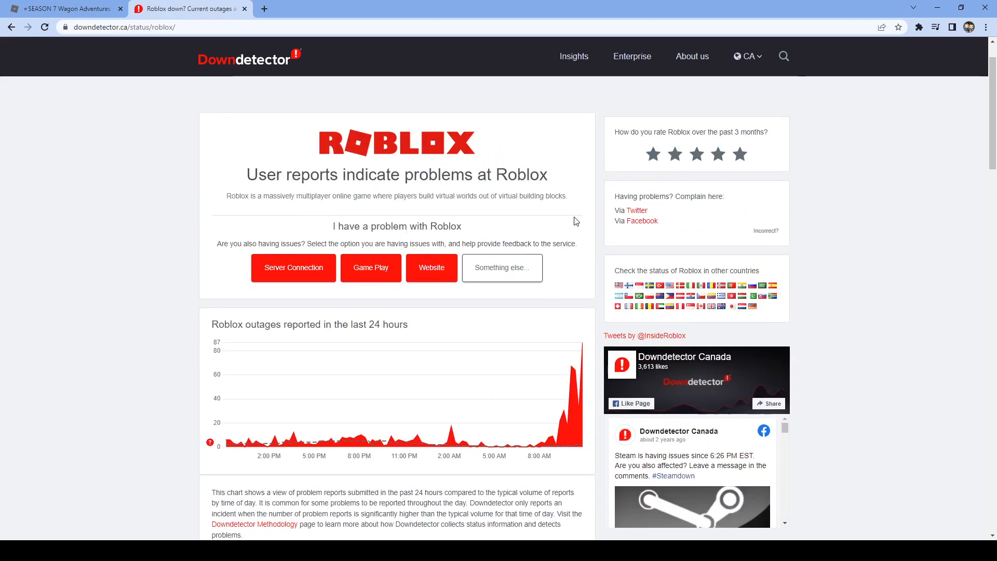
{"action": "mouse_move", "coordinate": [737, 193]}
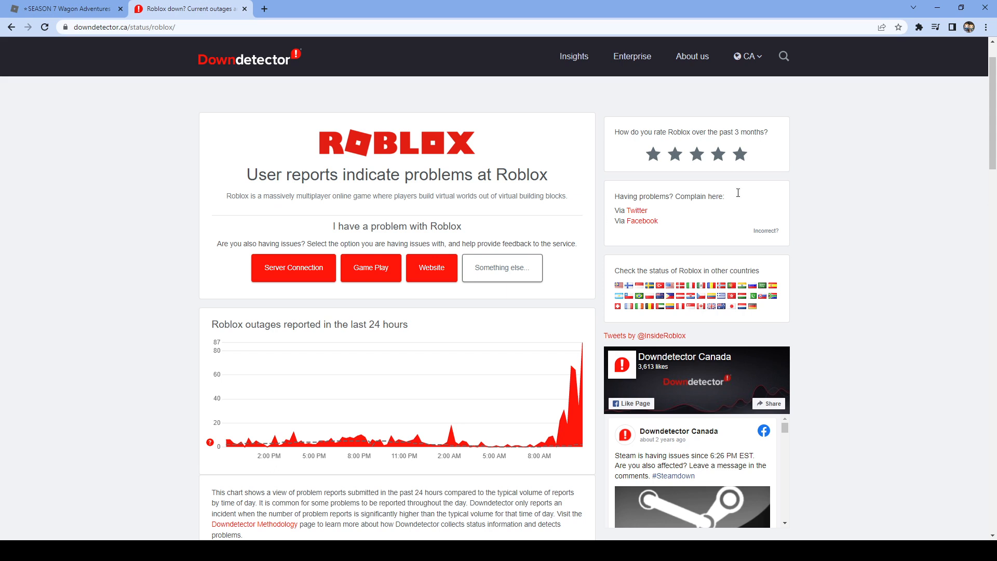